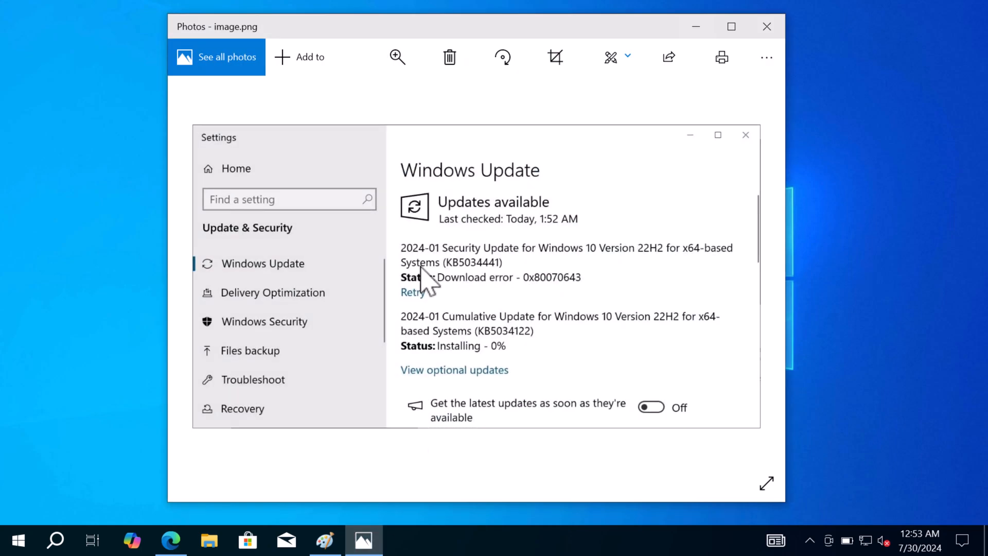
pyautogui.moveTo(556, 300)
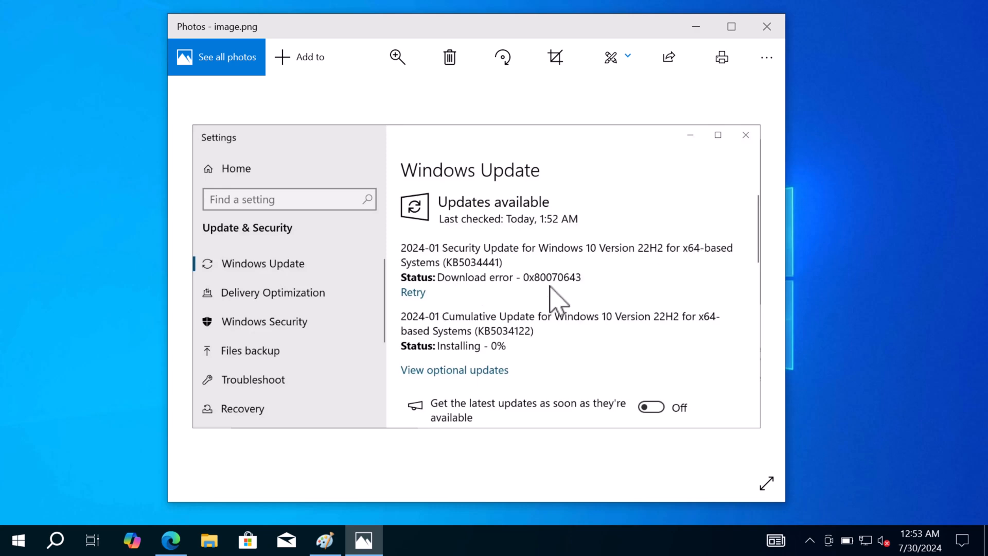
pyautogui.moveTo(571, 300)
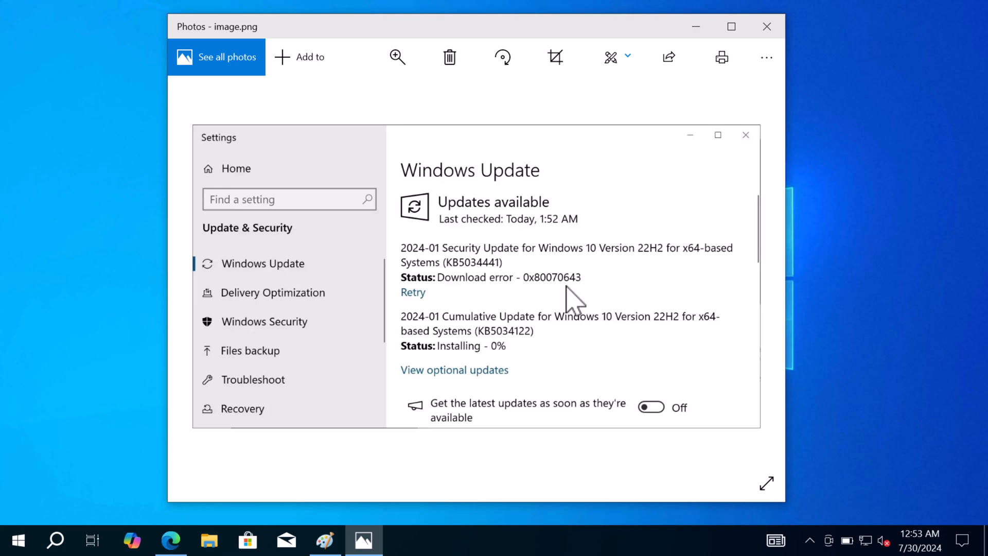
pyautogui.moveTo(712, 48)
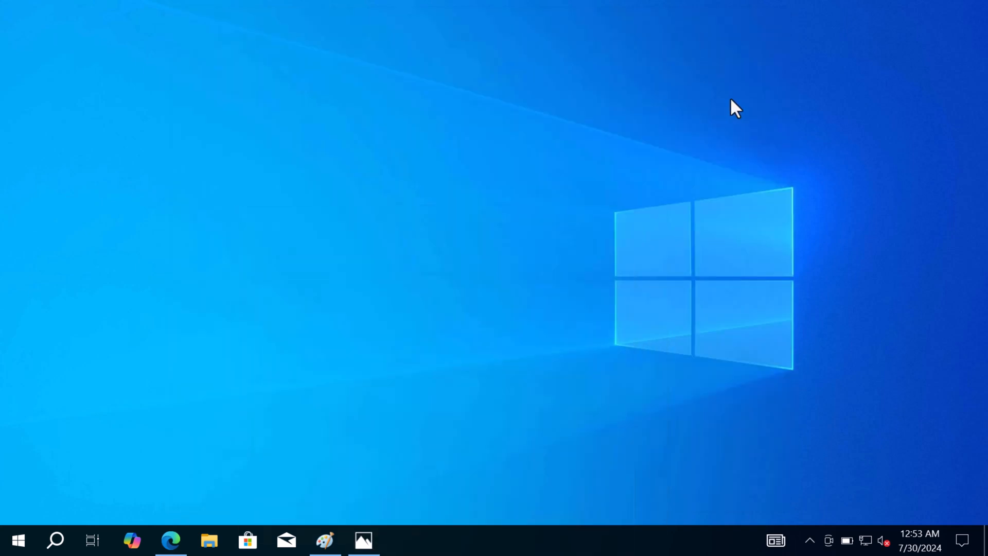
pyautogui.moveTo(491, 384)
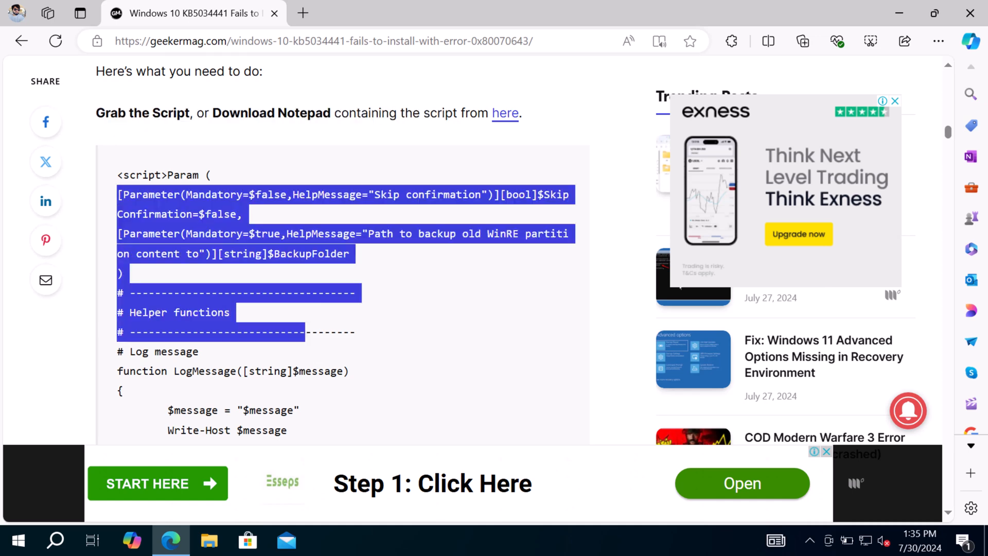
# Scroll the geekermag article to the WinRE partition script before copying it.
pyautogui.scroll(-3)
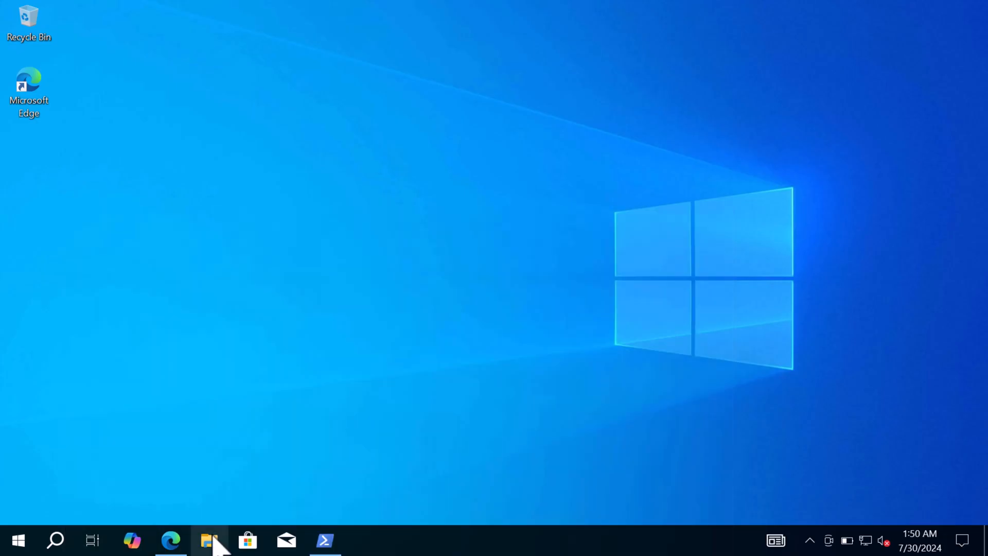
# Create a new folder named backup at the root of Local Disk (C:) and close Explorer.
pyautogui.click(209, 540)
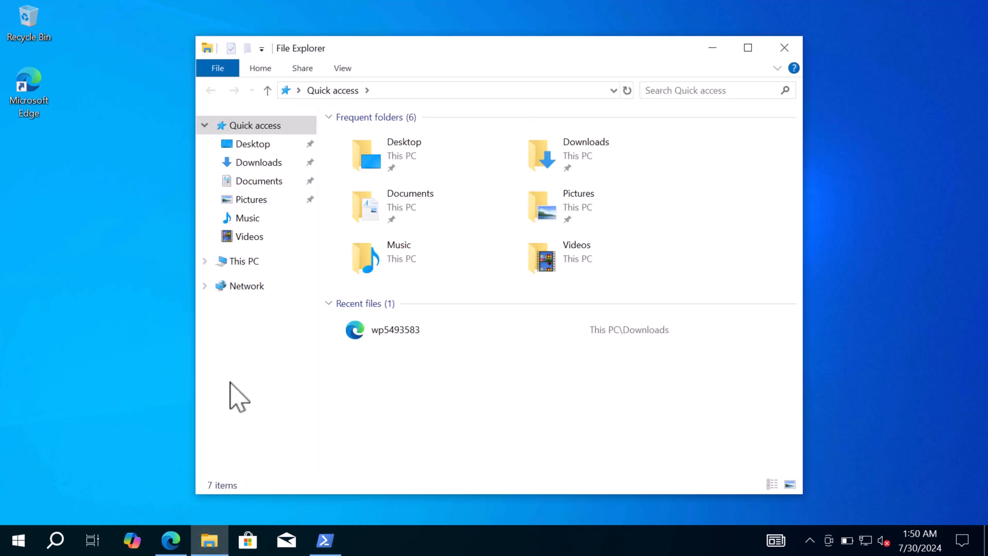
pyautogui.click(242, 261)
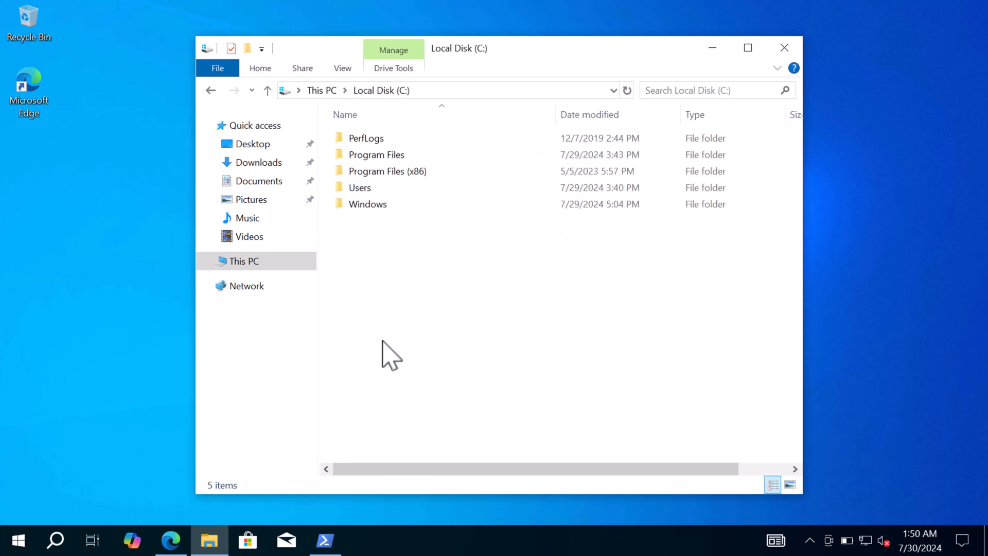
pyautogui.rightClick(391, 353)
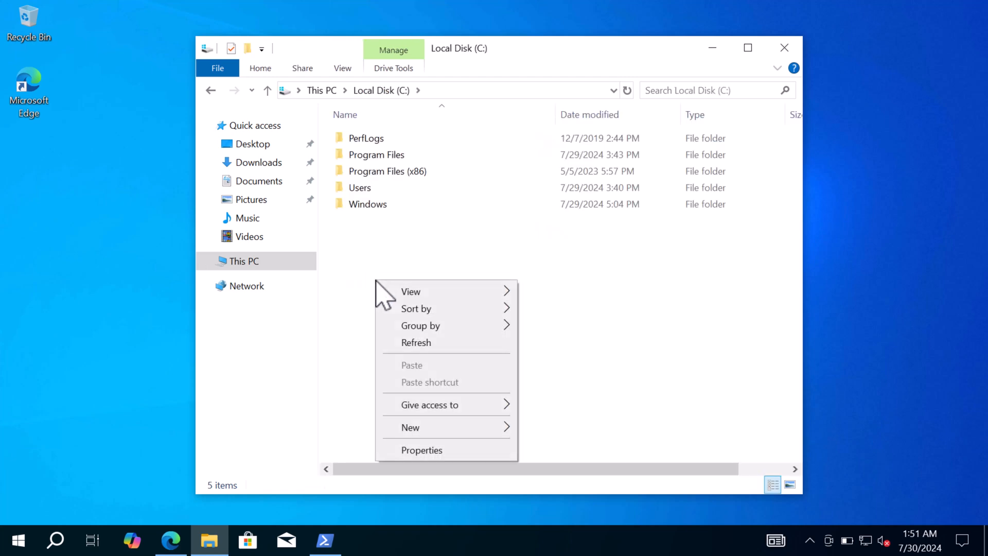
pyautogui.moveTo(479, 448)
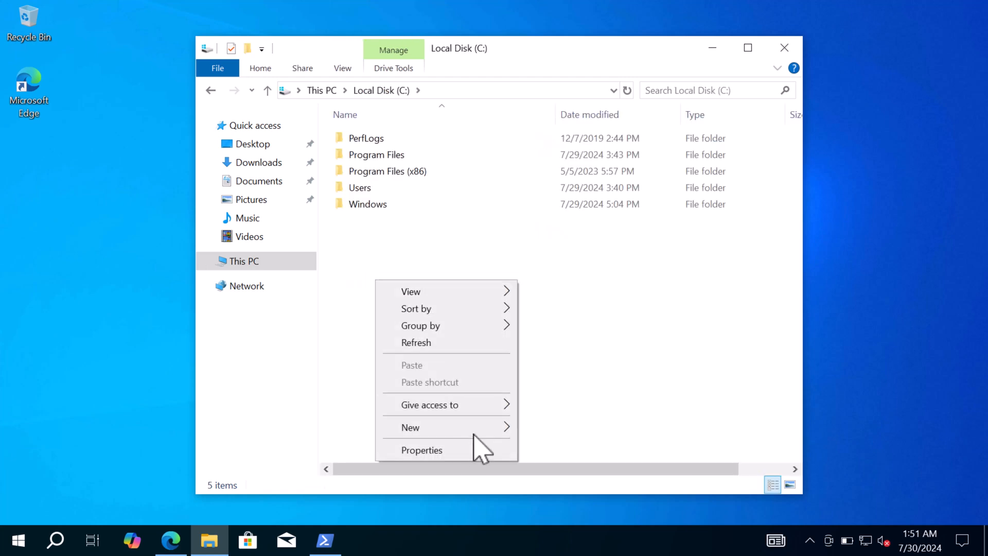
pyautogui.click(411, 427)
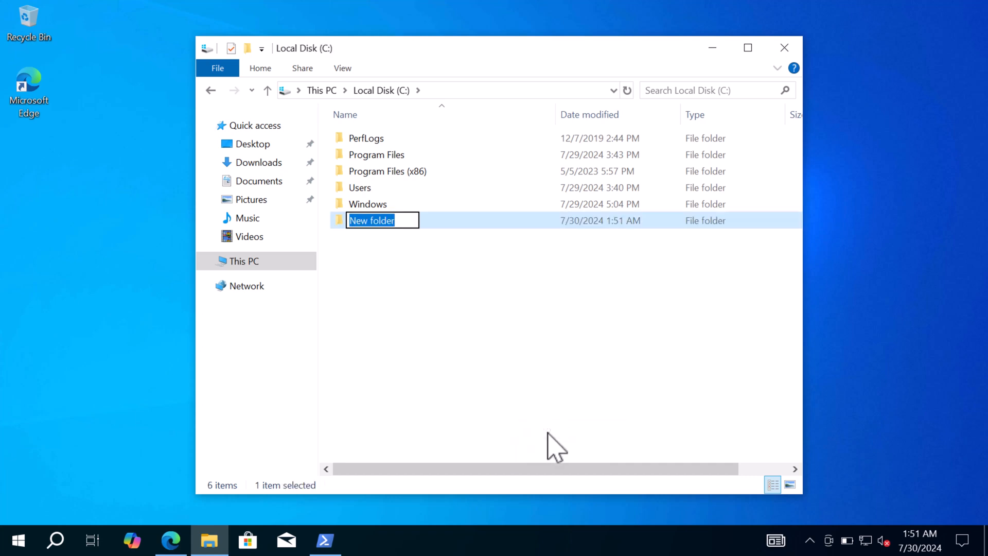
pyautogui.write('backup')
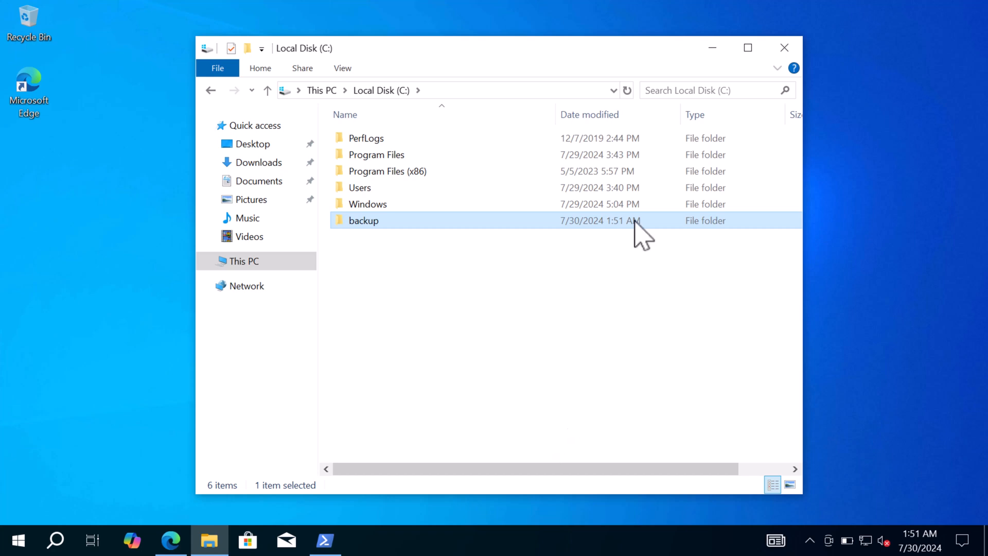
pyautogui.click(785, 47)
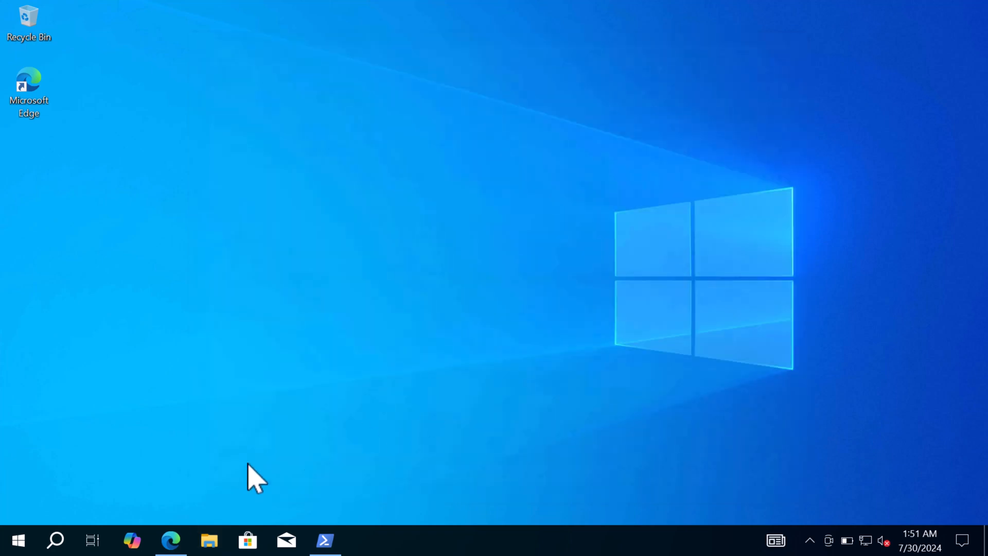
# Launch Windows PowerShell (Admin) from the Start right-click menu for the WinRE script.
pyautogui.rightClick(17, 540)
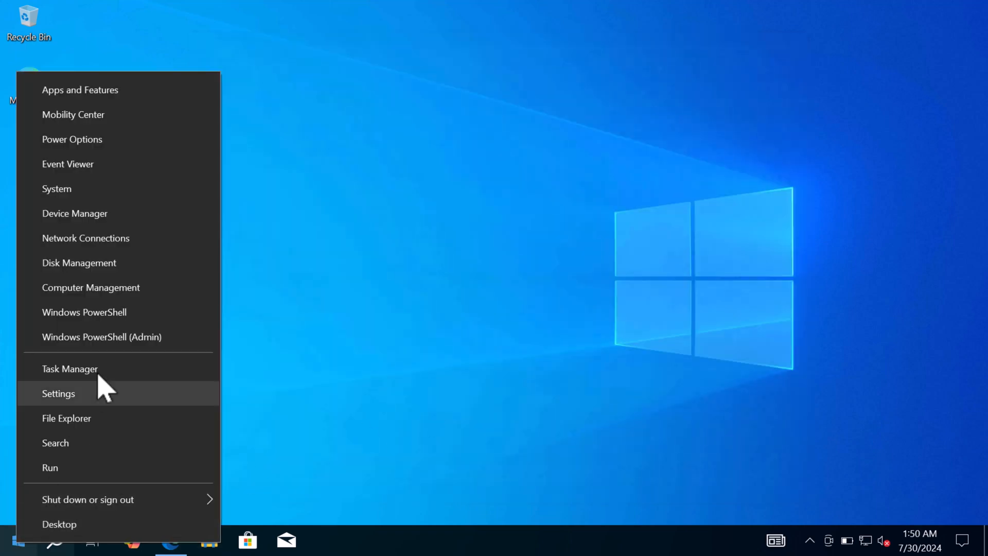
pyautogui.click(404, 334)
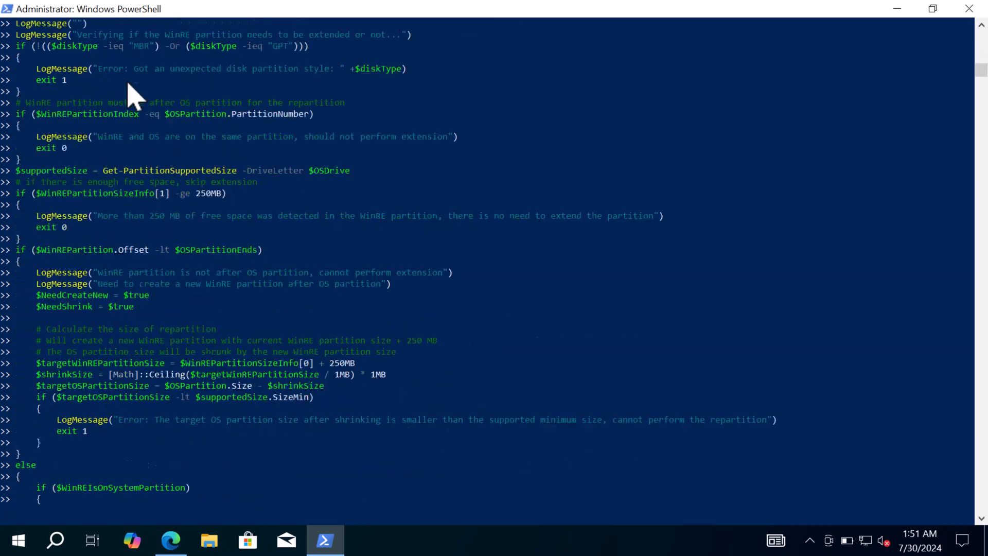
# Answer the script's BackupFolder prompt with c:\backup so it begins examining the system.
pyautogui.scroll(-3)
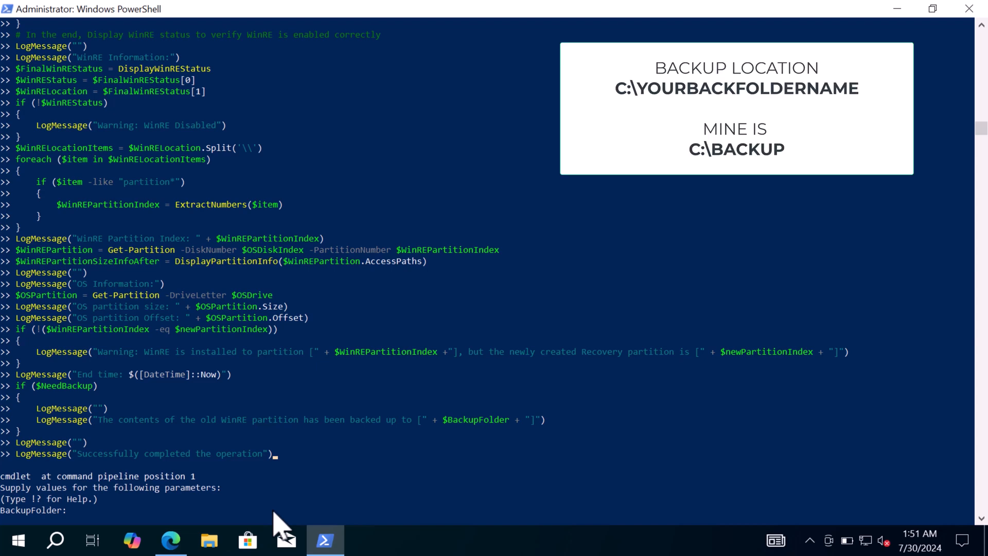
pyautogui.write('c')
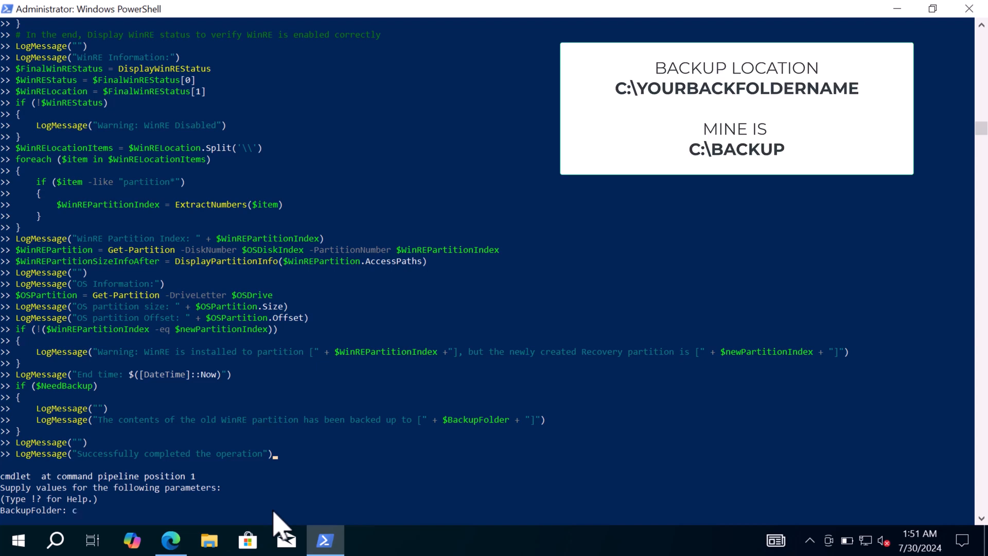
pyautogui.write(':\\')
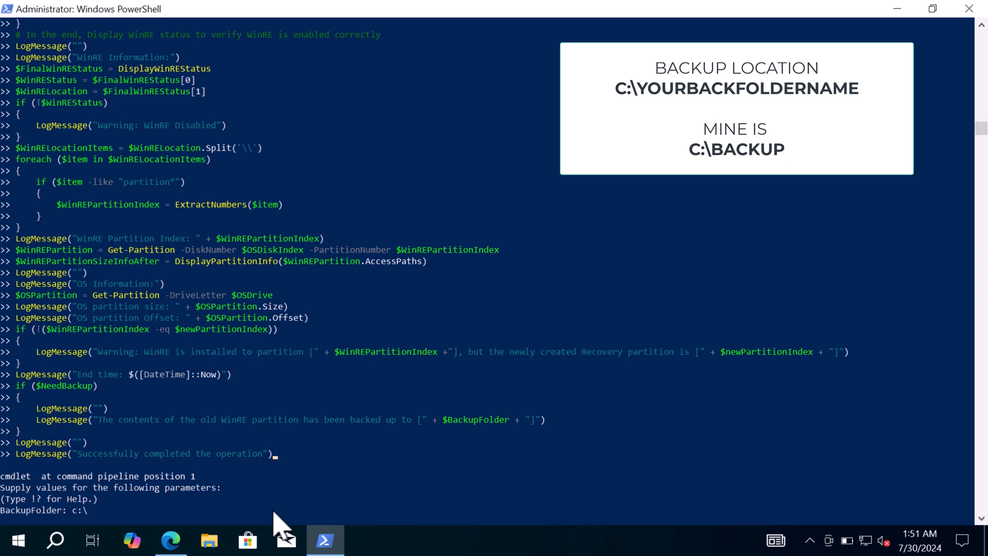
pyautogui.write('bac')
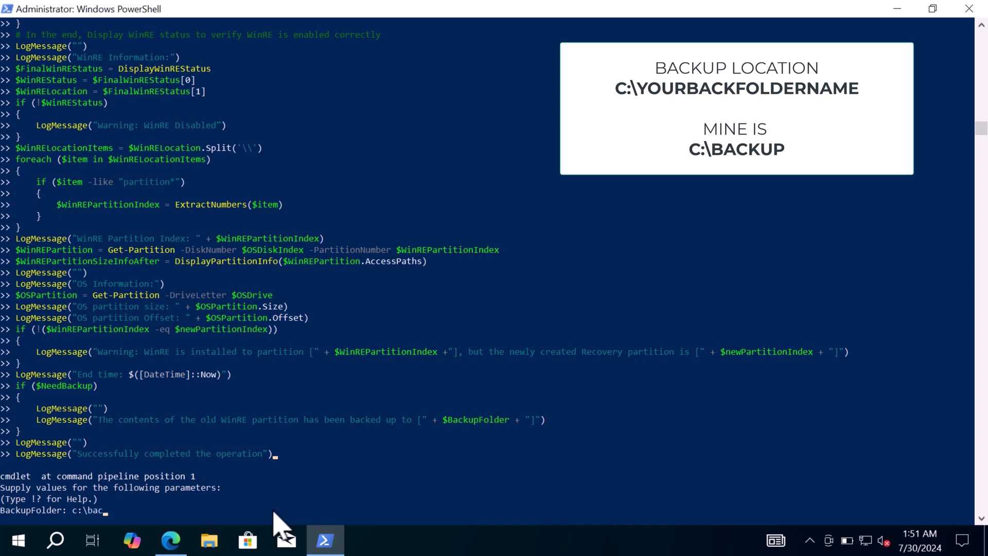
pyautogui.write('kup')
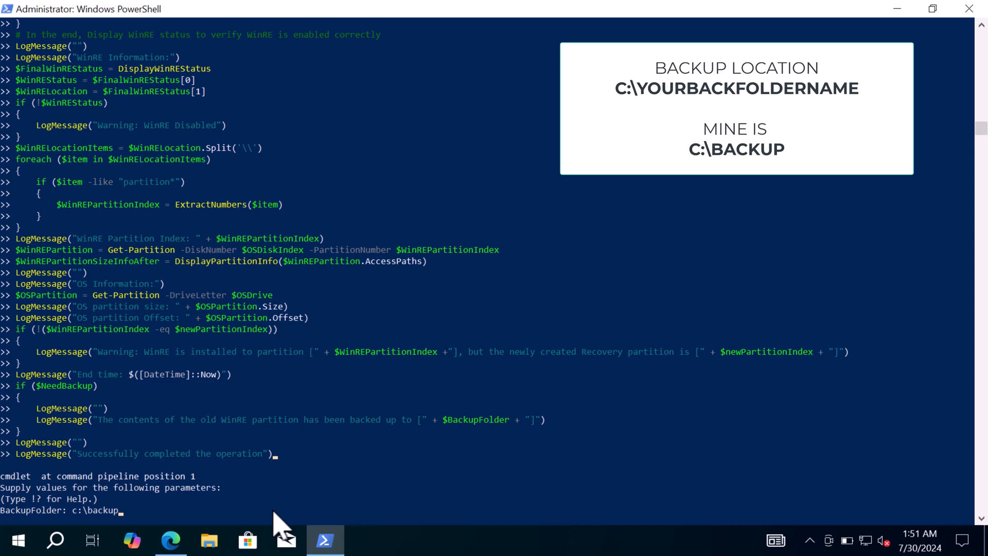
pyautogui.press('Enter')
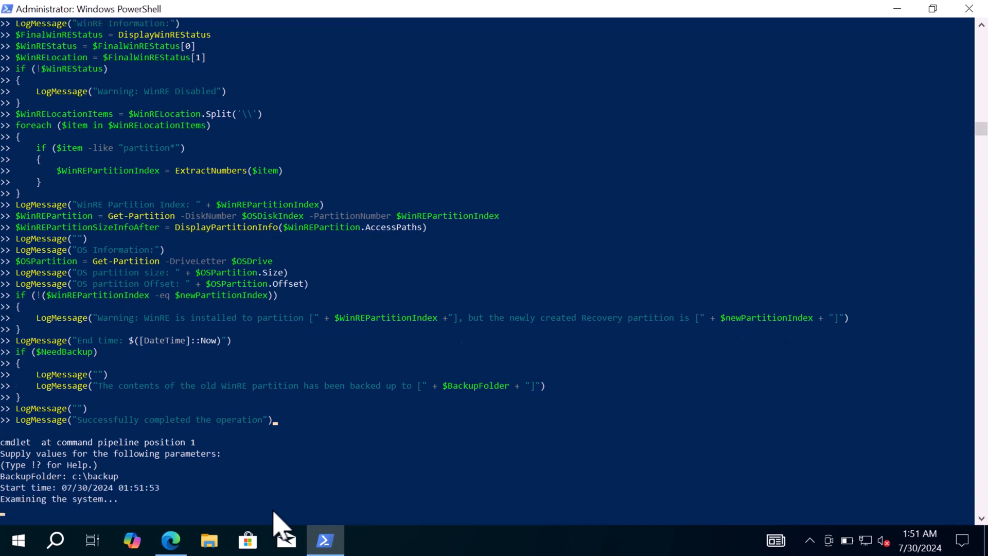
# Review the OS and WinRE partition details and proposed changes, then answer Y to proceed.
pyautogui.scroll(-3)
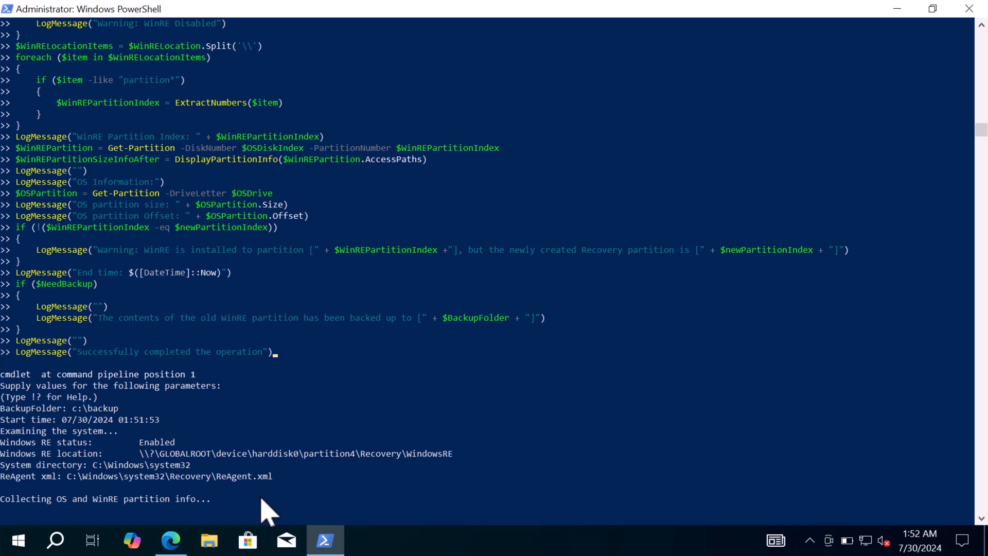
pyautogui.scroll(-3)
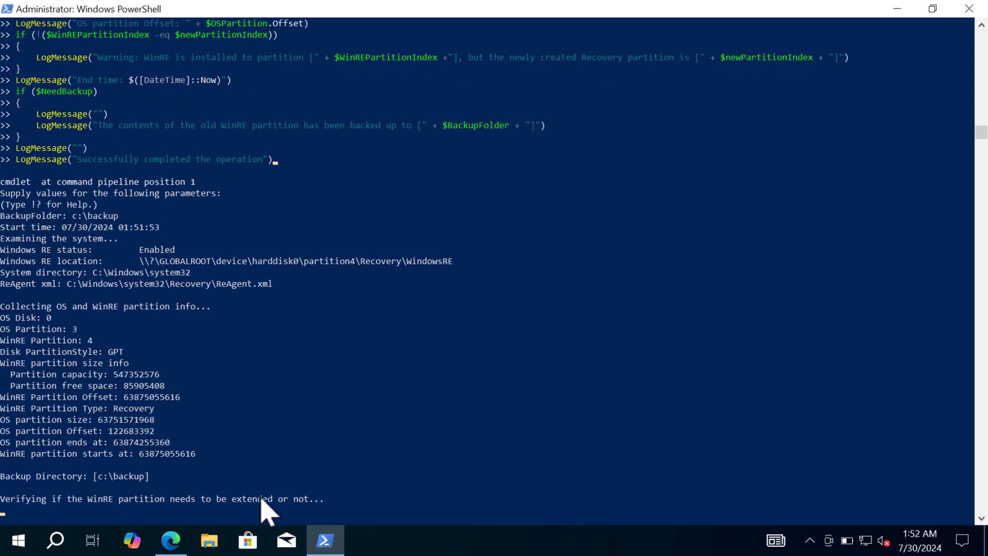
pyautogui.moveTo(353, 505)
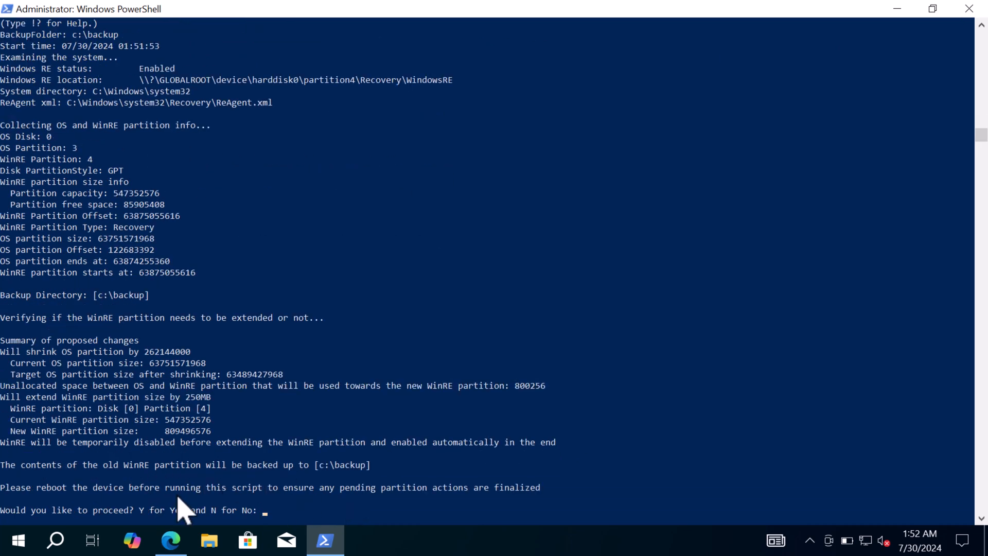
pyautogui.write('Y')
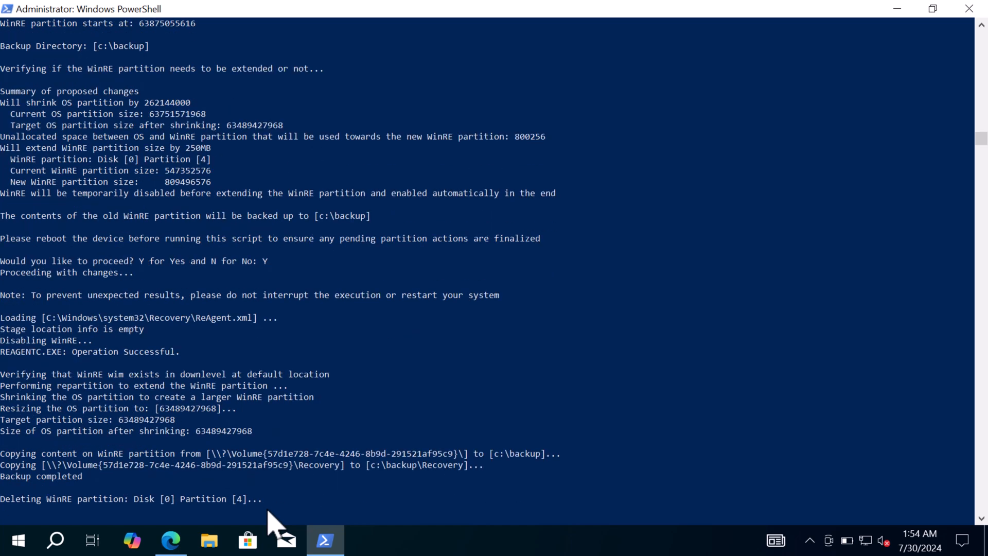
# Follow the output as WinRE is backed up to c:\backup and the partition extended.
pyautogui.scroll(-3)
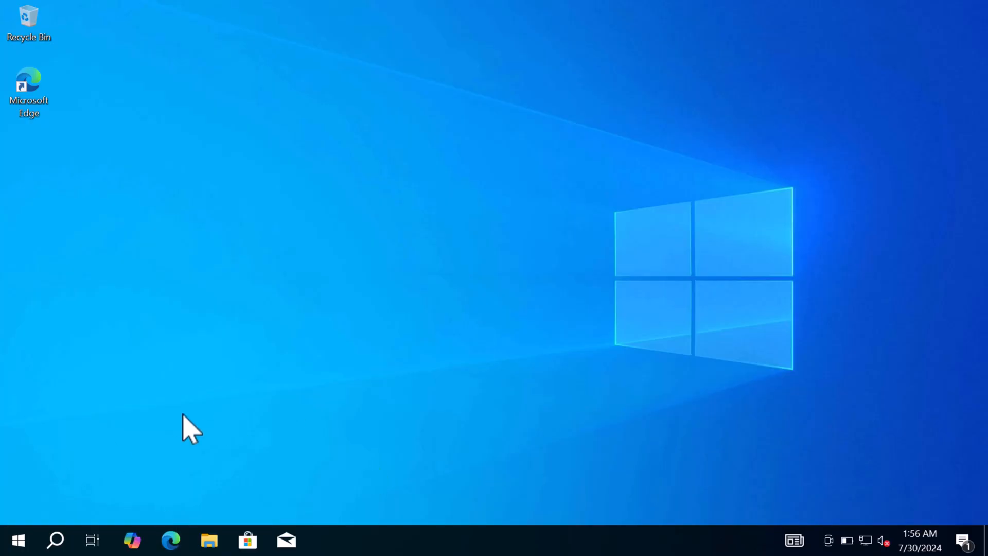
pyautogui.moveTo(345, 21)
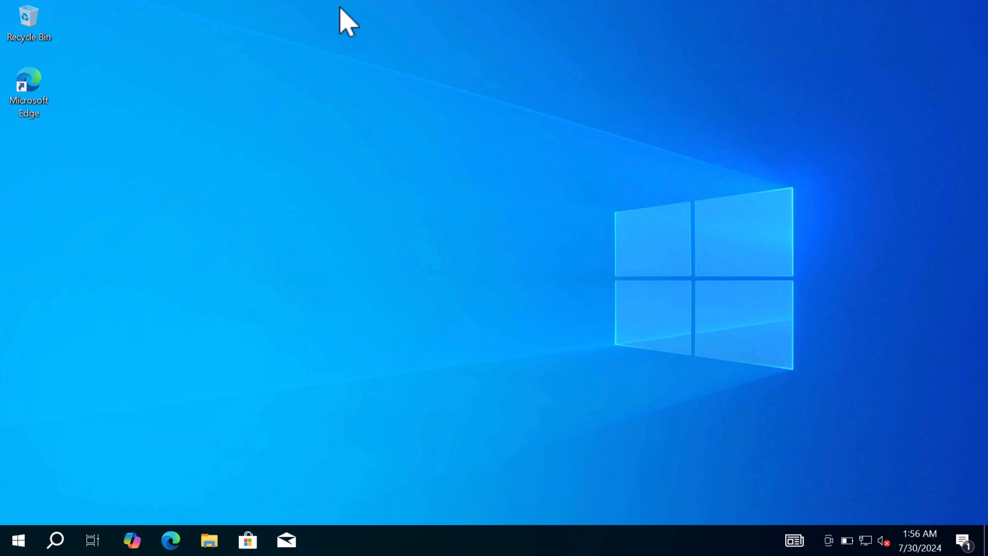